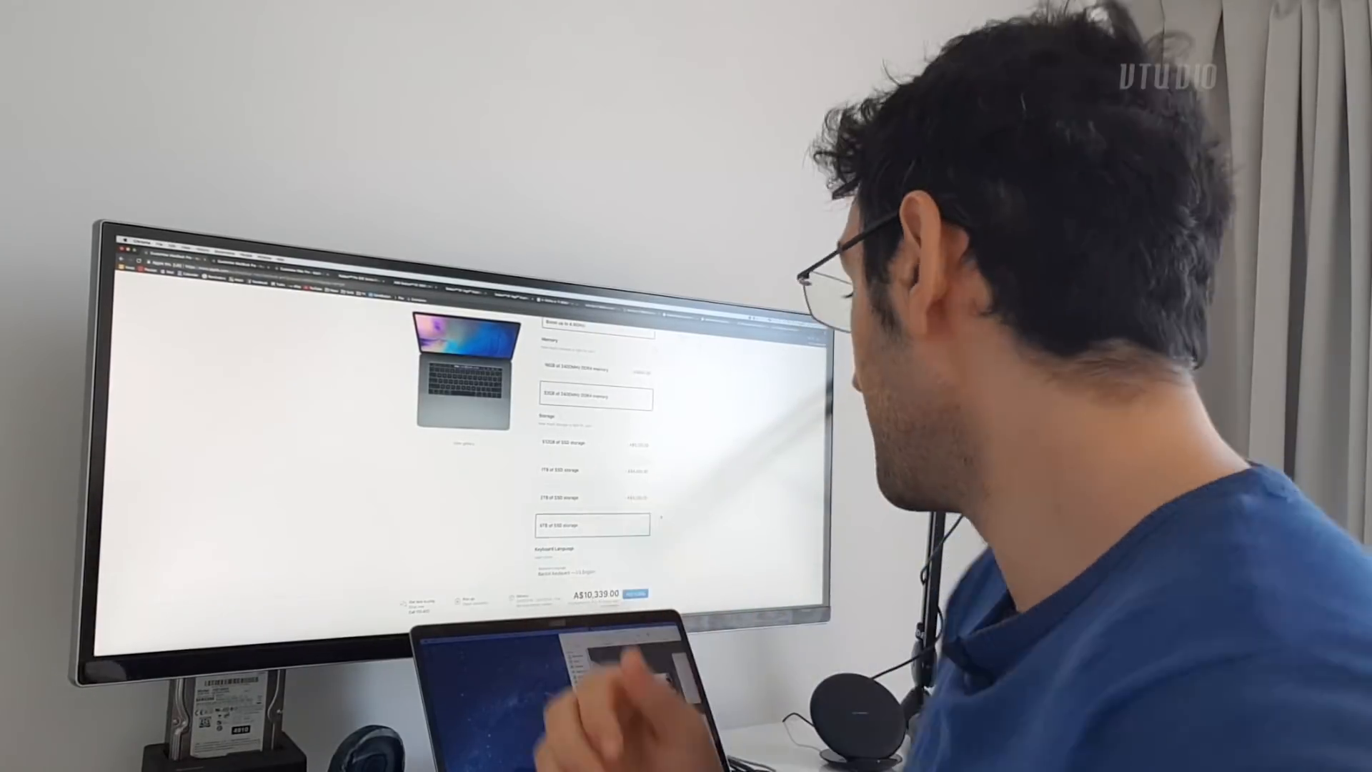
scroll("down", 3)
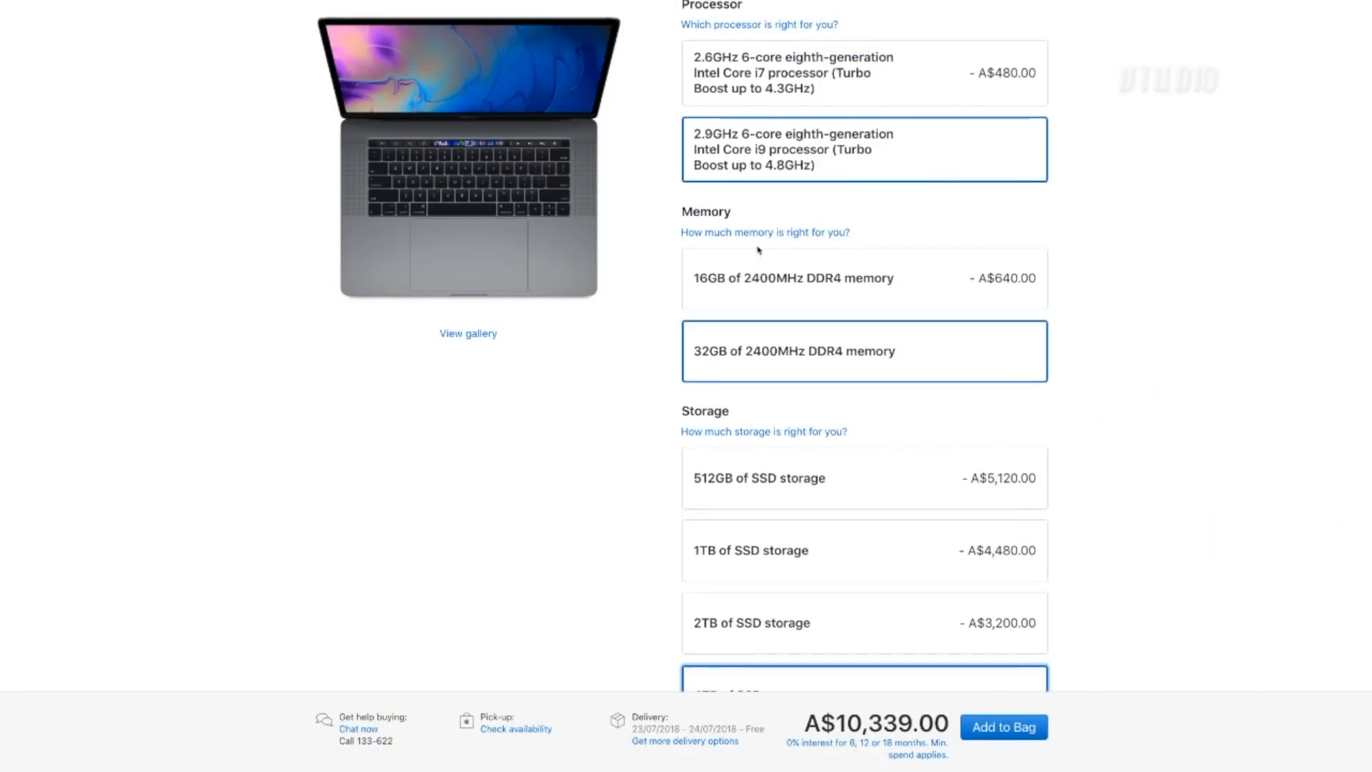
scroll("down", 3)
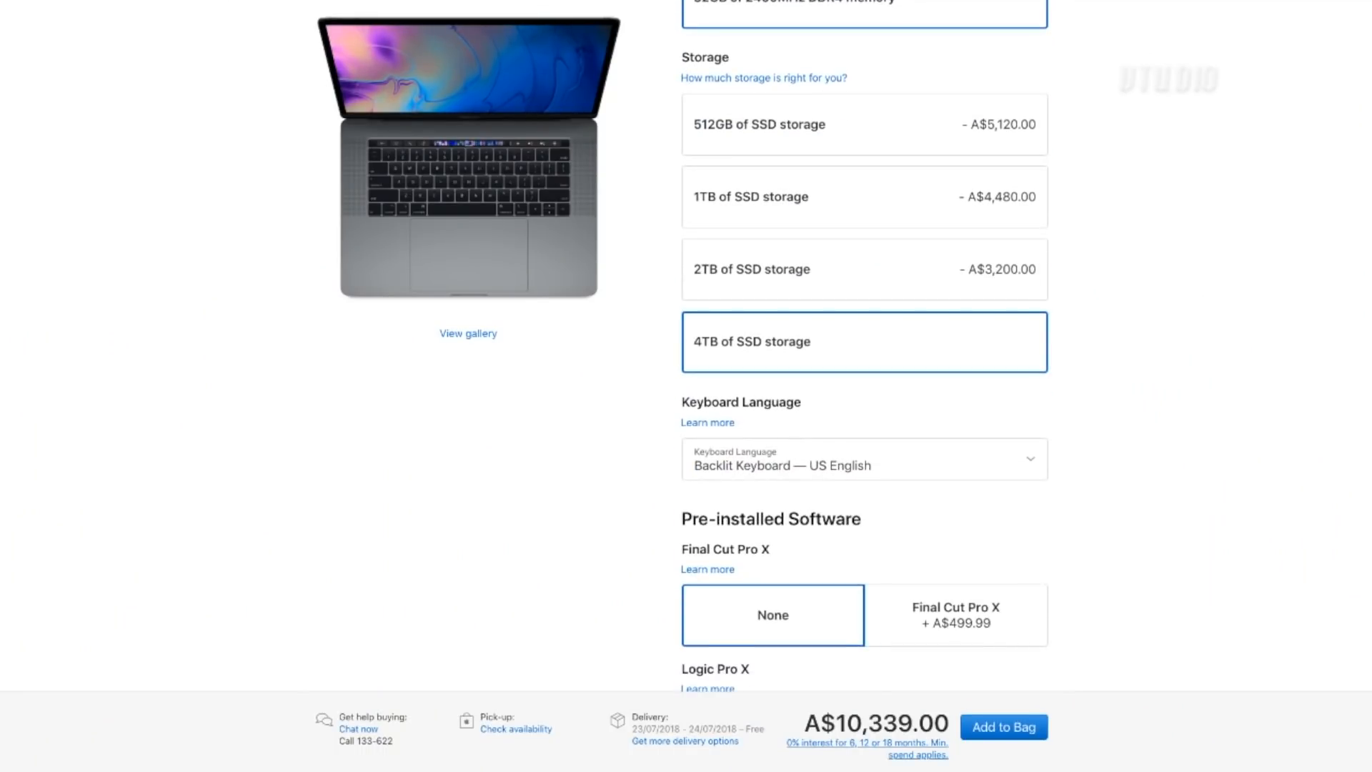